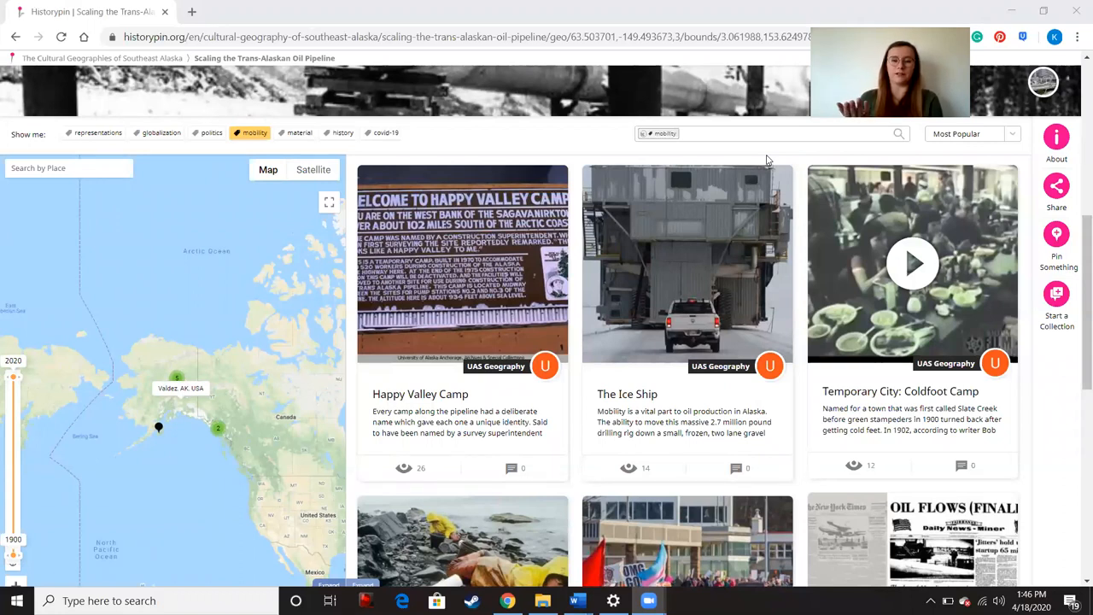
{"action": "mouse_move", "coordinate": [612, 349]}
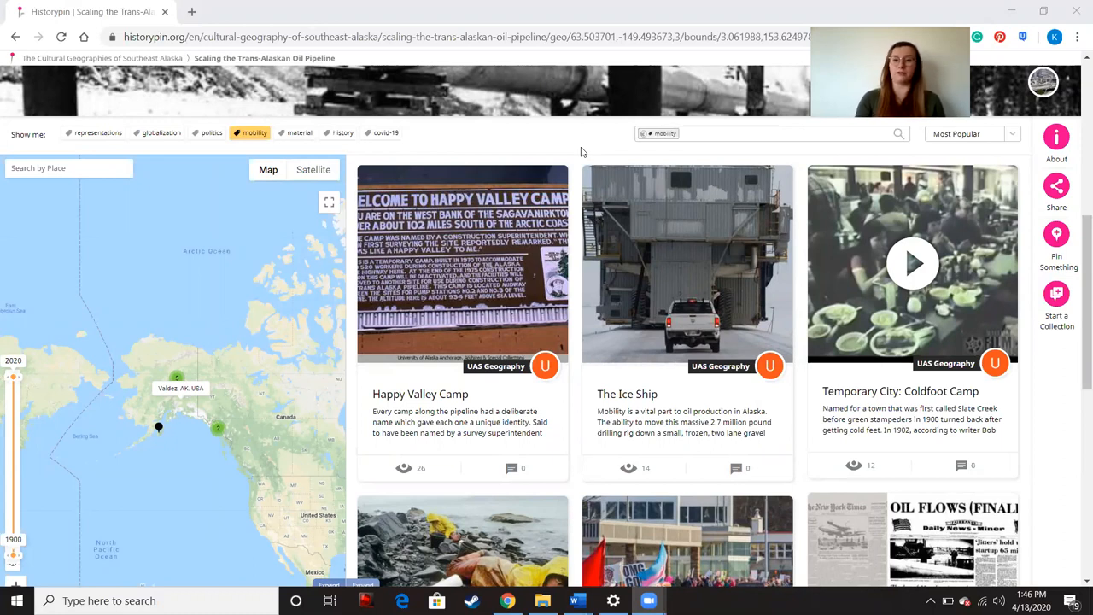
{"action": "mouse_move", "coordinate": [192, 351]}
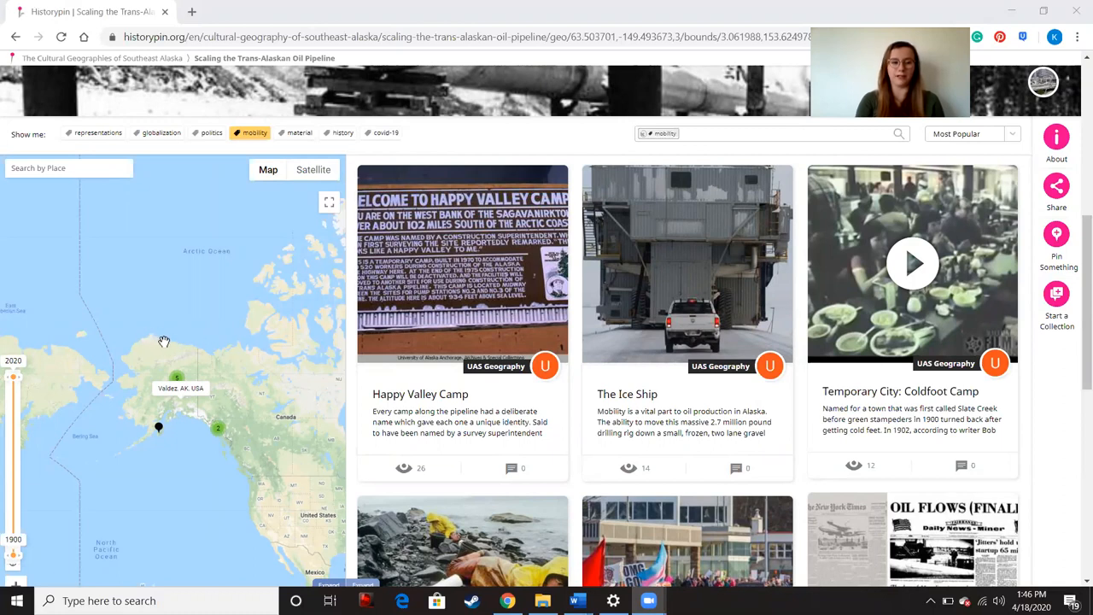
{"action": "mouse_move", "coordinate": [171, 416]}
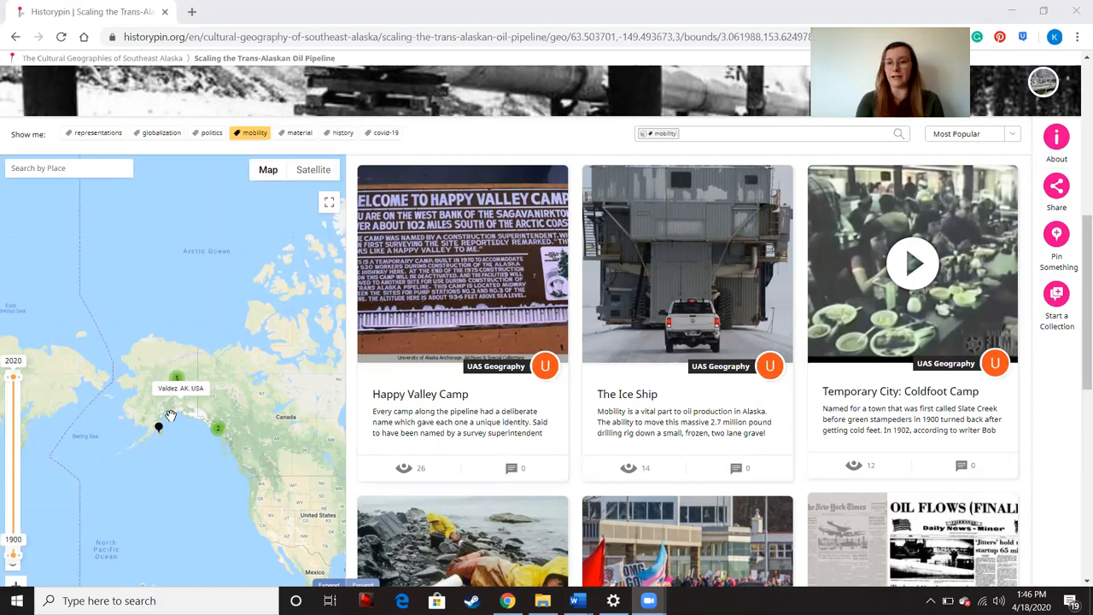
{"action": "mouse_move", "coordinate": [278, 282]}
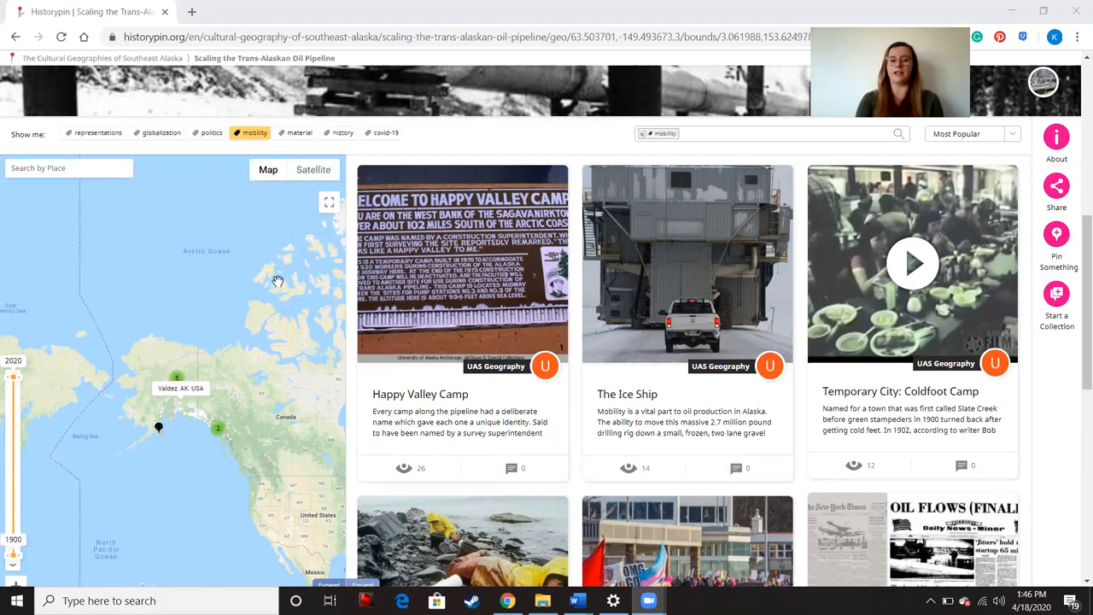
{"action": "mouse_move", "coordinate": [228, 382]}
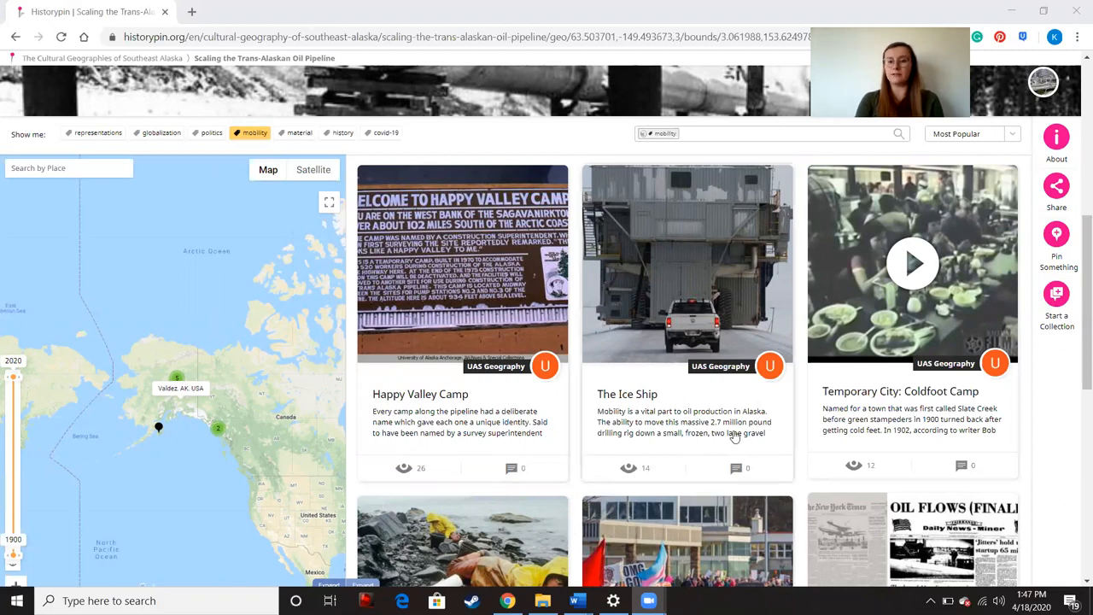
{"action": "mouse_move", "coordinate": [738, 436]}
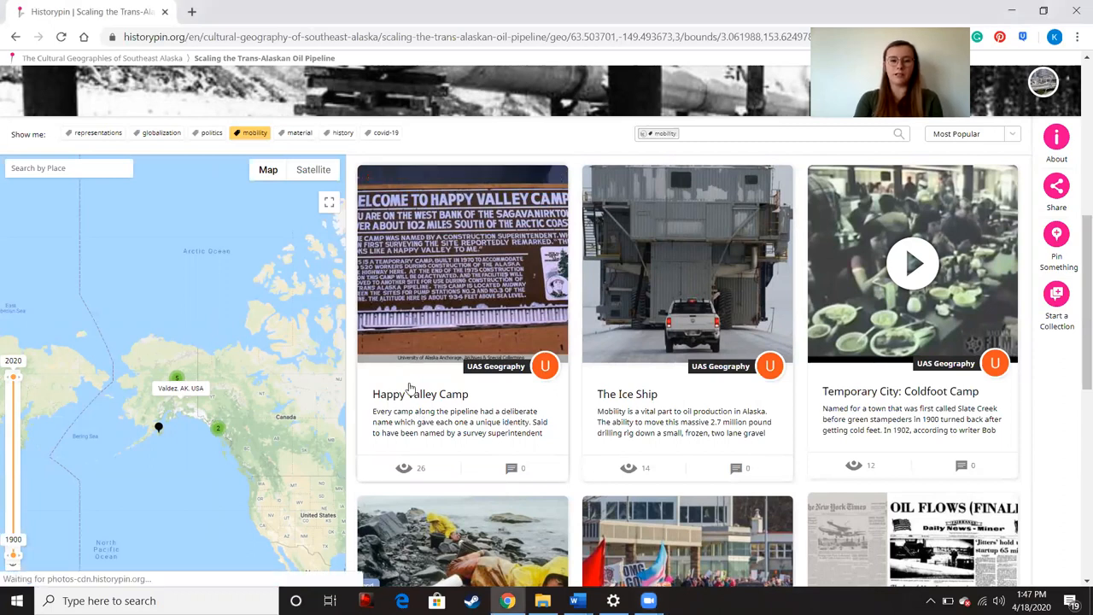
Step: Open the Happy Valley Camp pin and scroll through its description
{"action": "left_click", "coordinate": [462, 264]}
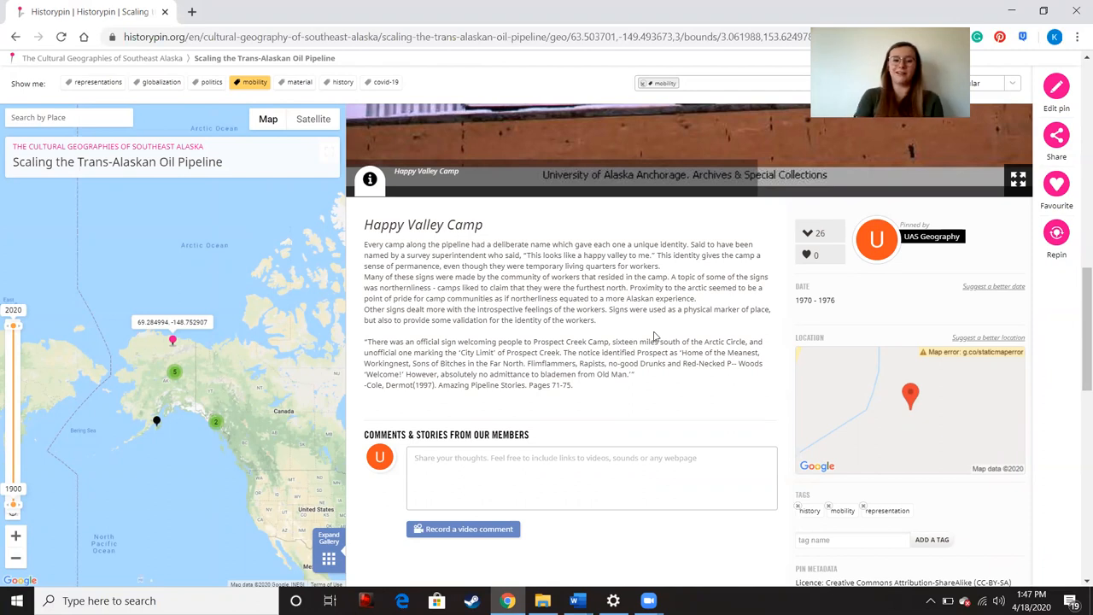
{"action": "scroll", "scroll_direction": "down", "scroll_amount": 3}
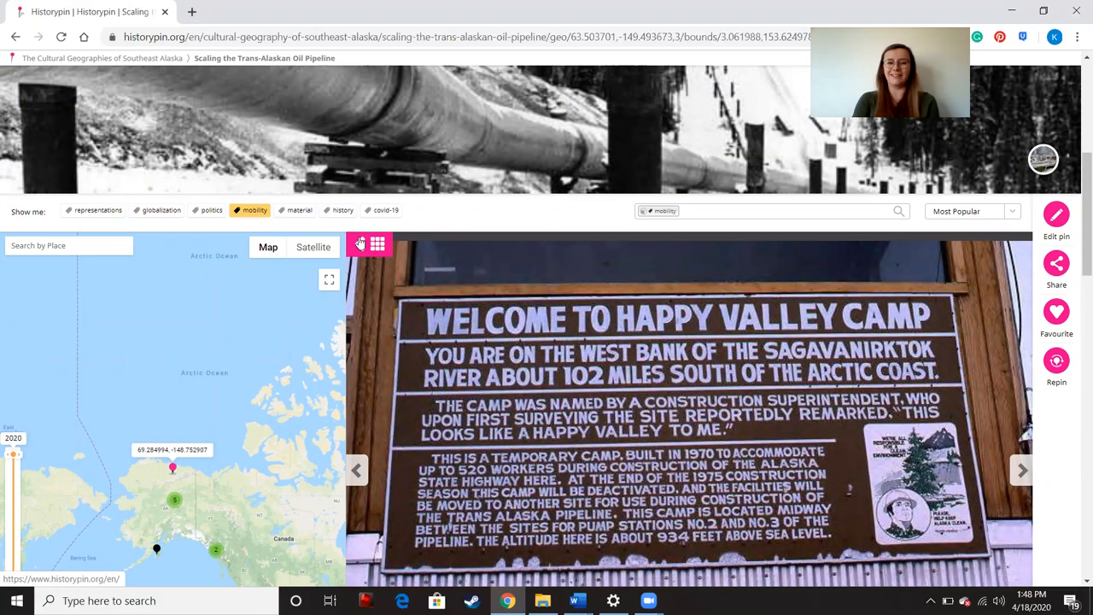
Step: Return from the Happy Valley Camp pin to the mobility gallery grid
{"action": "left_click", "coordinate": [379, 243]}
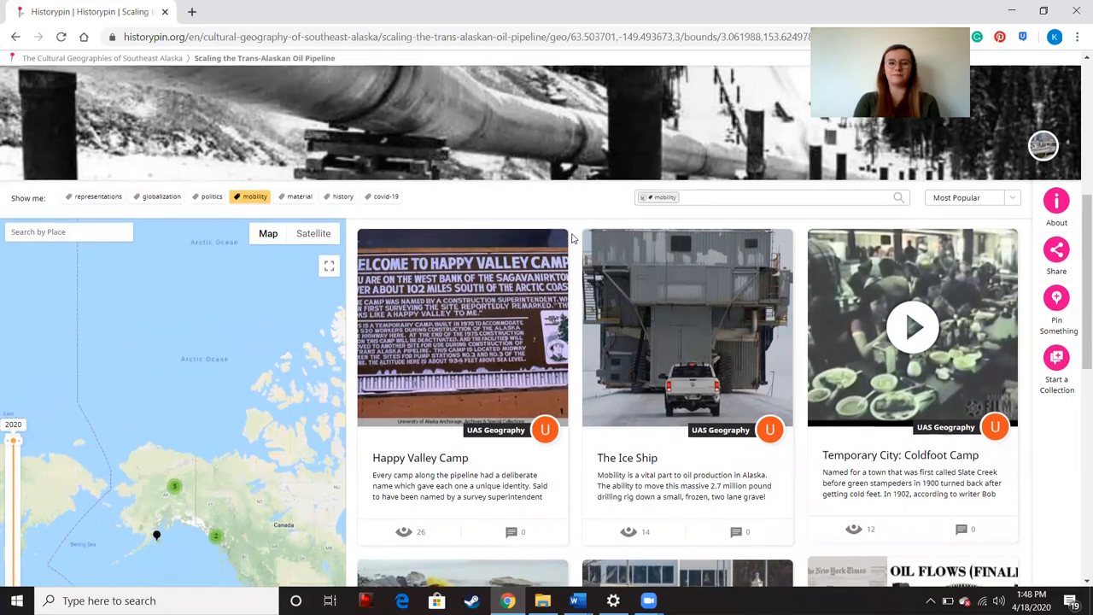
{"action": "scroll", "scroll_direction": "down", "scroll_amount": 3}
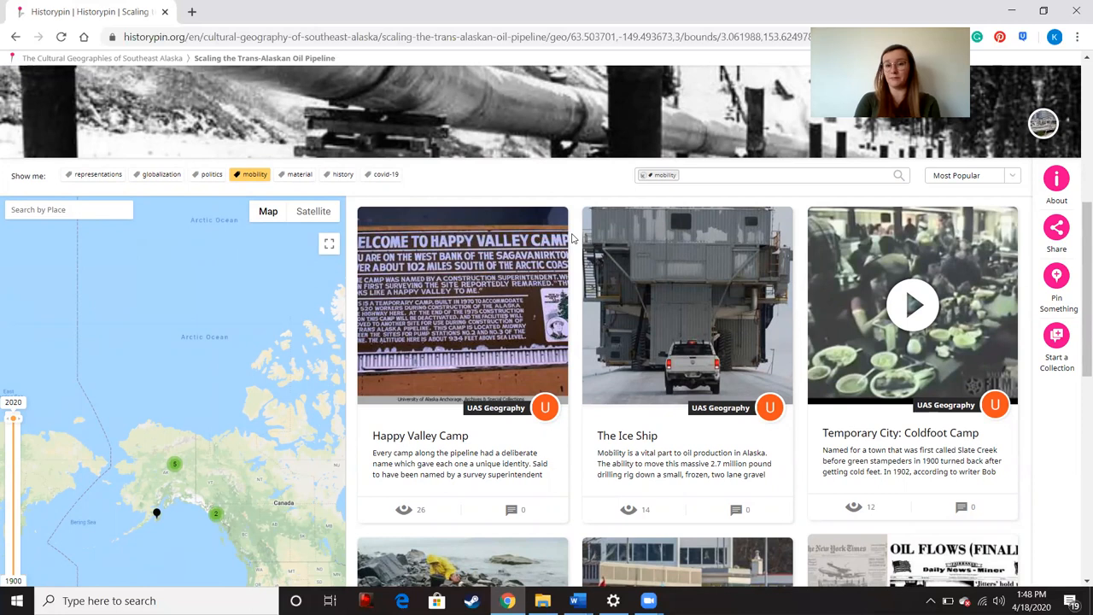
{"action": "scroll", "scroll_direction": "down", "scroll_amount": 3}
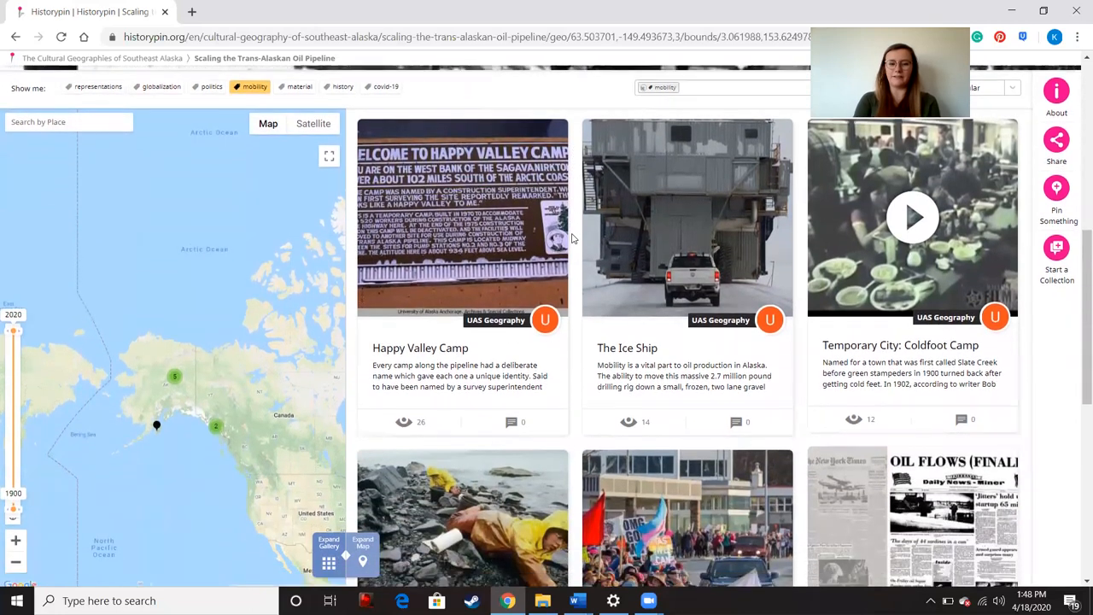
{"action": "scroll", "scroll_direction": "down", "scroll_amount": 3}
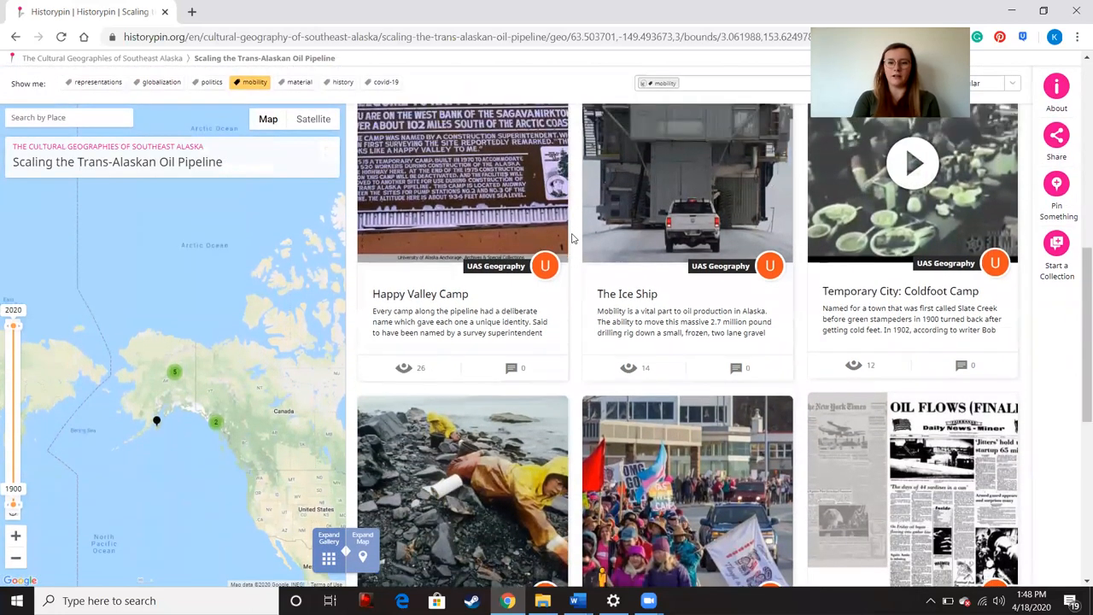
{"action": "scroll", "scroll_direction": "down", "scroll_amount": 3}
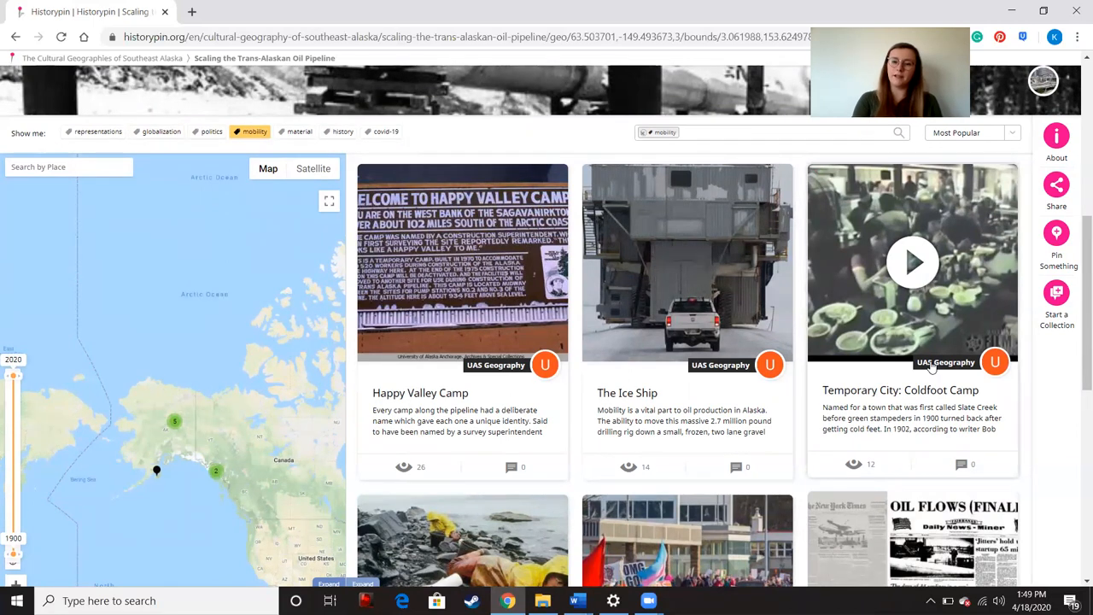
{"action": "mouse_move", "coordinate": [939, 434]}
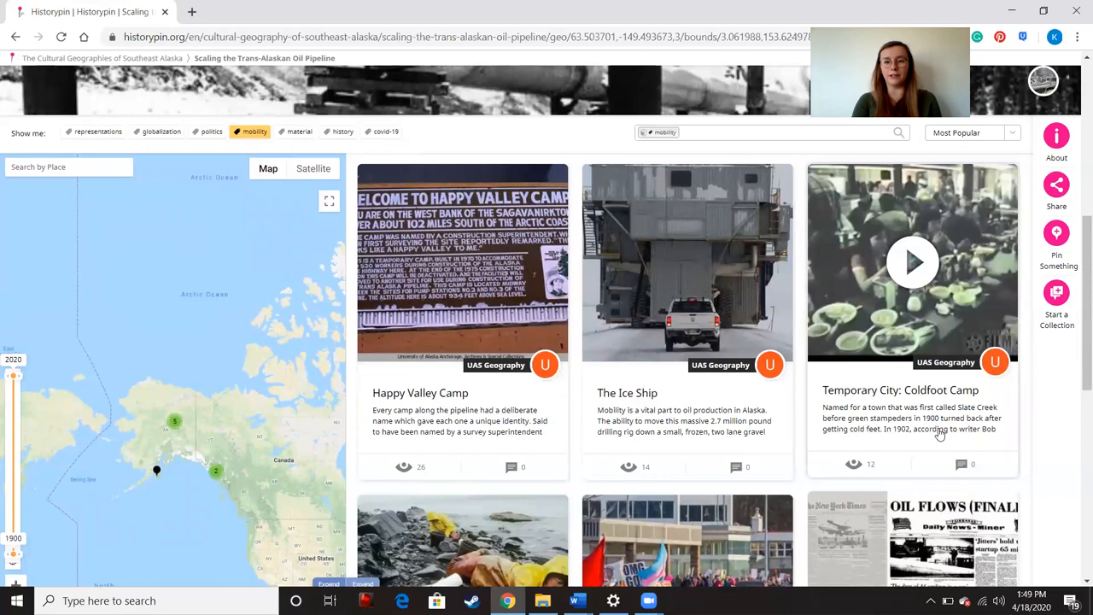
Step: Scroll the gallery to show Who's oil stain? and Walking on Oil cards
{"action": "scroll", "scroll_direction": "down", "scroll_amount": 3}
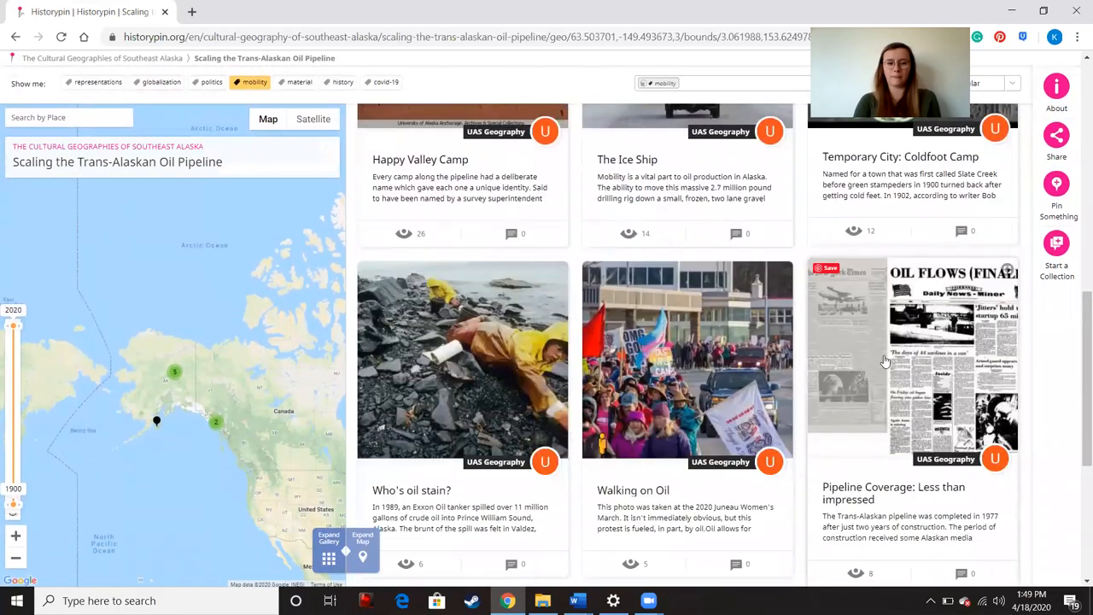
{"action": "scroll", "scroll_direction": "down", "scroll_amount": 3}
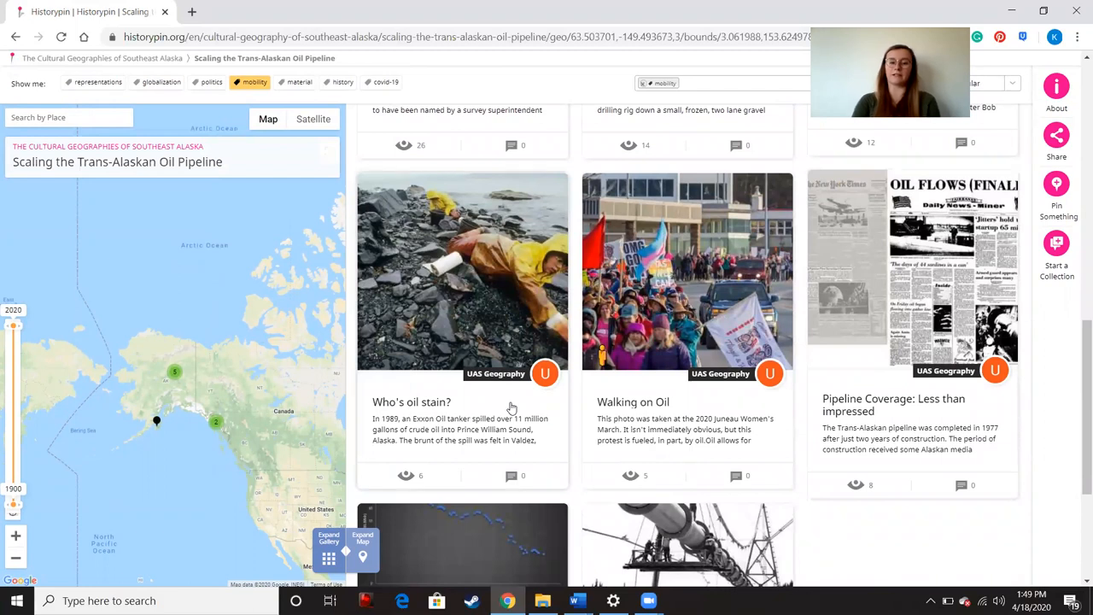
{"action": "mouse_move", "coordinate": [475, 343]}
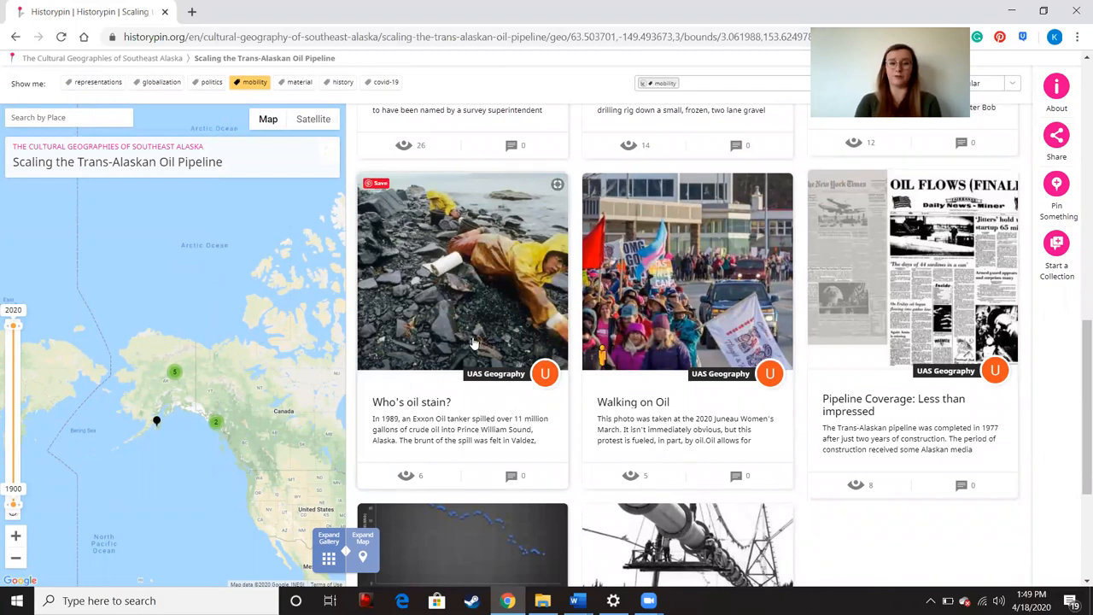
{"action": "left_click", "coordinate": [462, 272]}
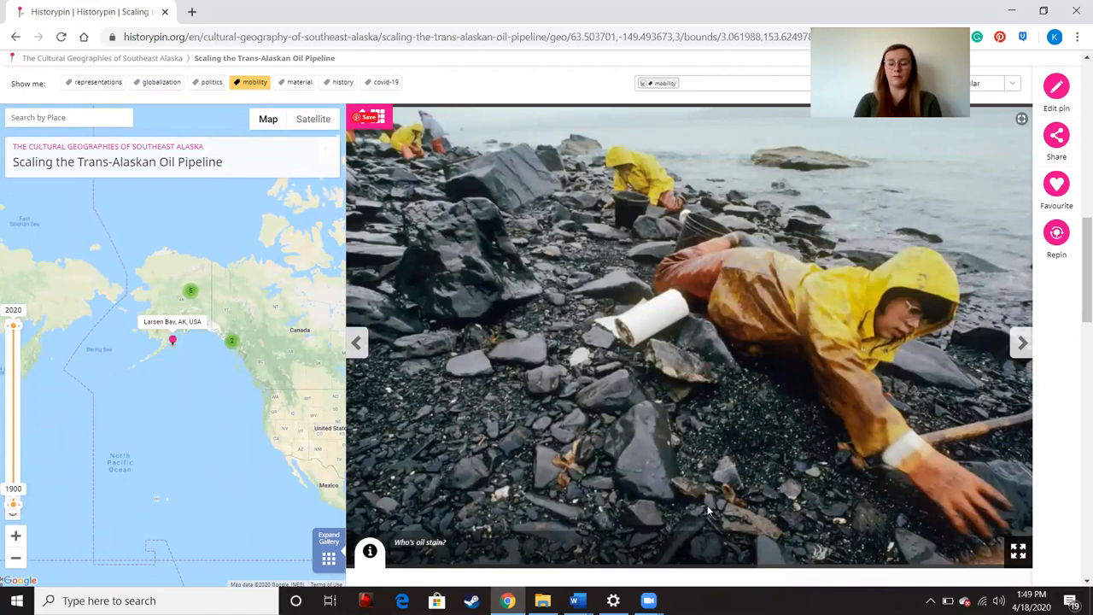
{"action": "mouse_move", "coordinate": [756, 283]}
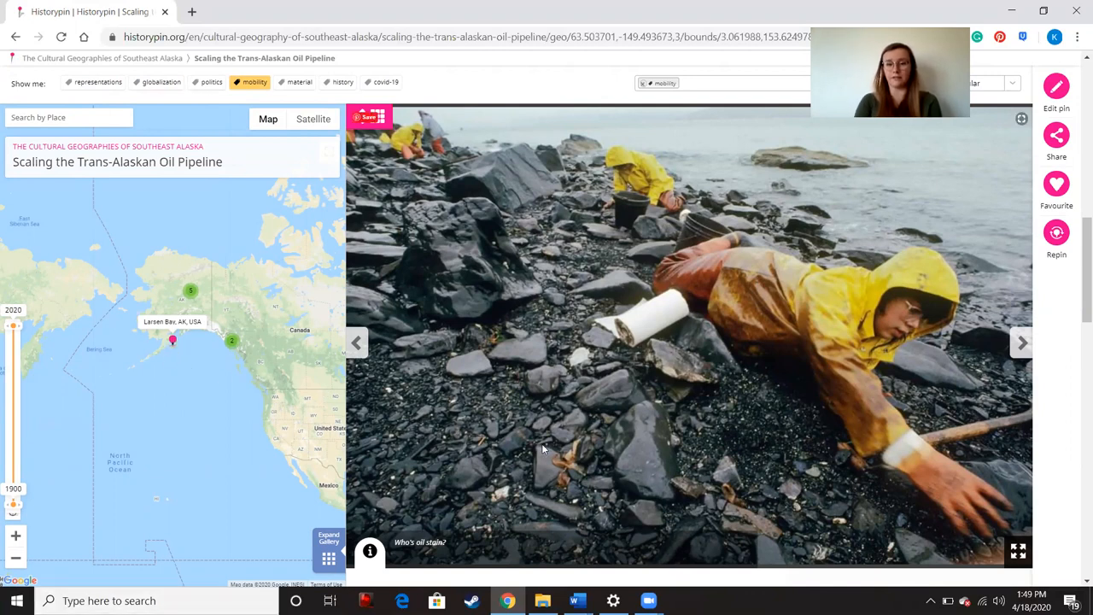
{"action": "mouse_move", "coordinate": [849, 234]}
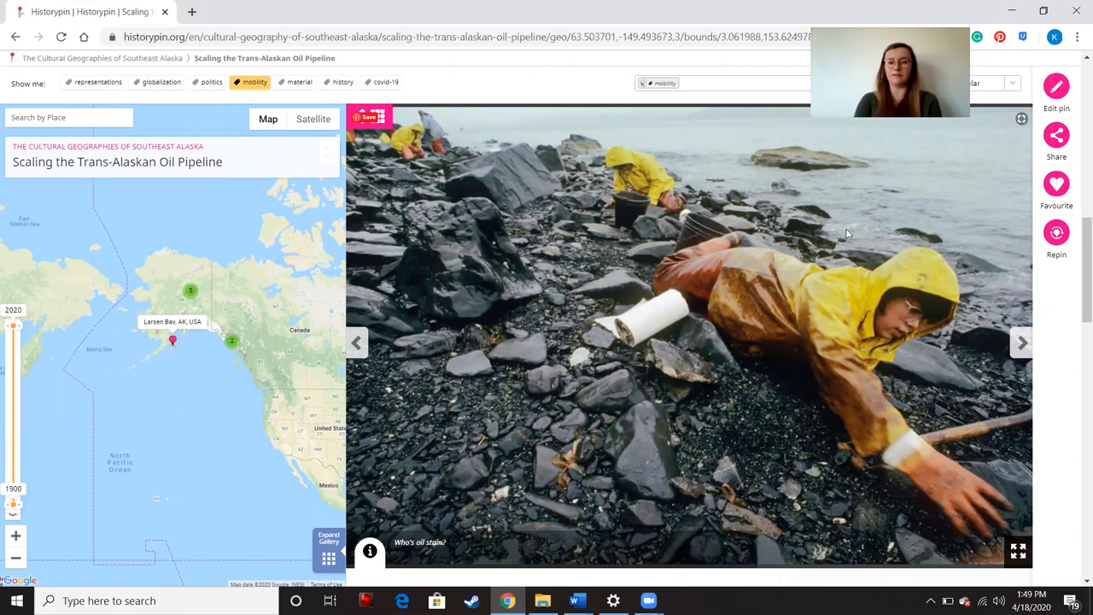
{"action": "mouse_move", "coordinate": [659, 435]}
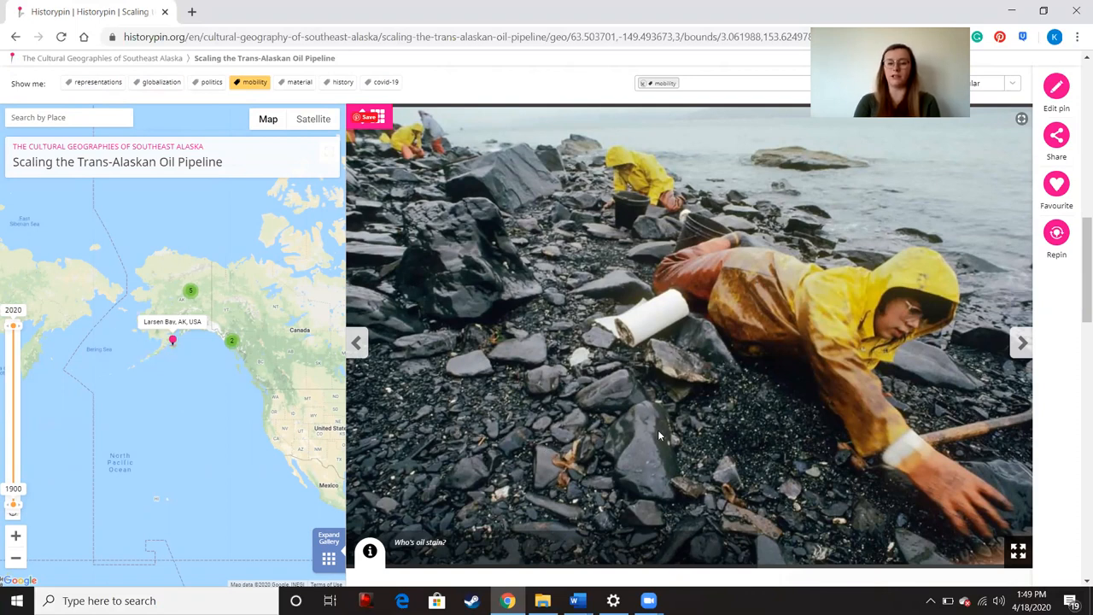
{"action": "mouse_move", "coordinate": [668, 325]}
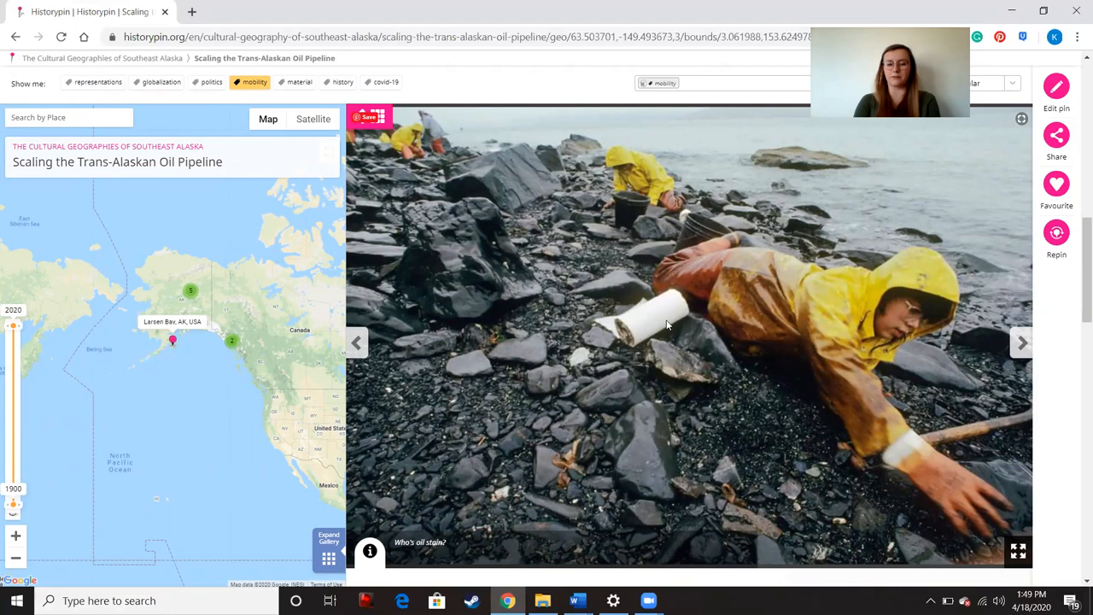
{"action": "mouse_move", "coordinate": [609, 397]}
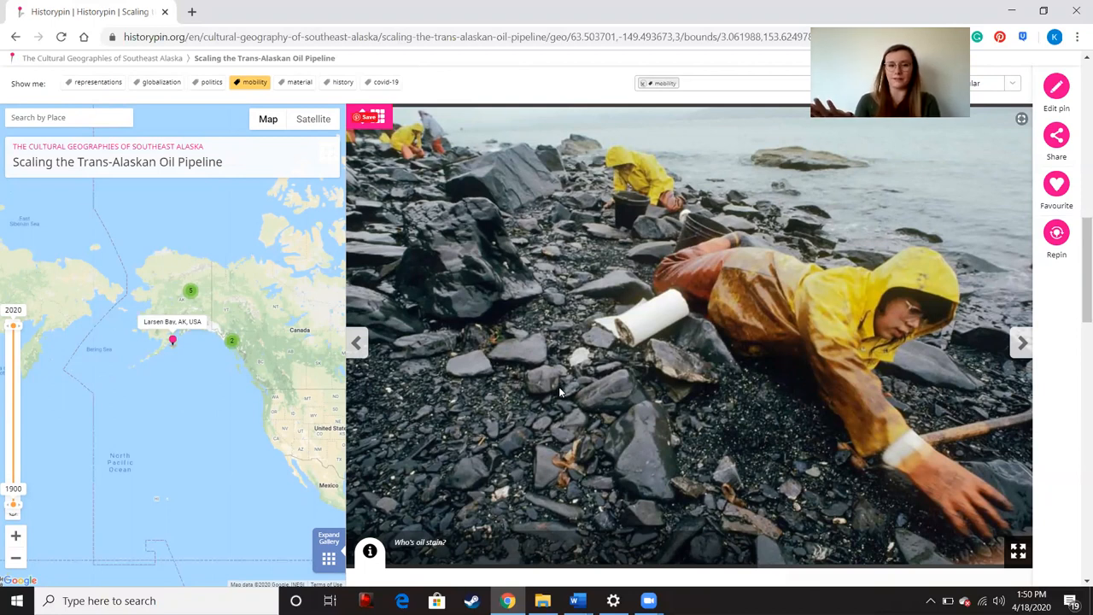
{"action": "scroll", "scroll_direction": "down", "scroll_amount": 3}
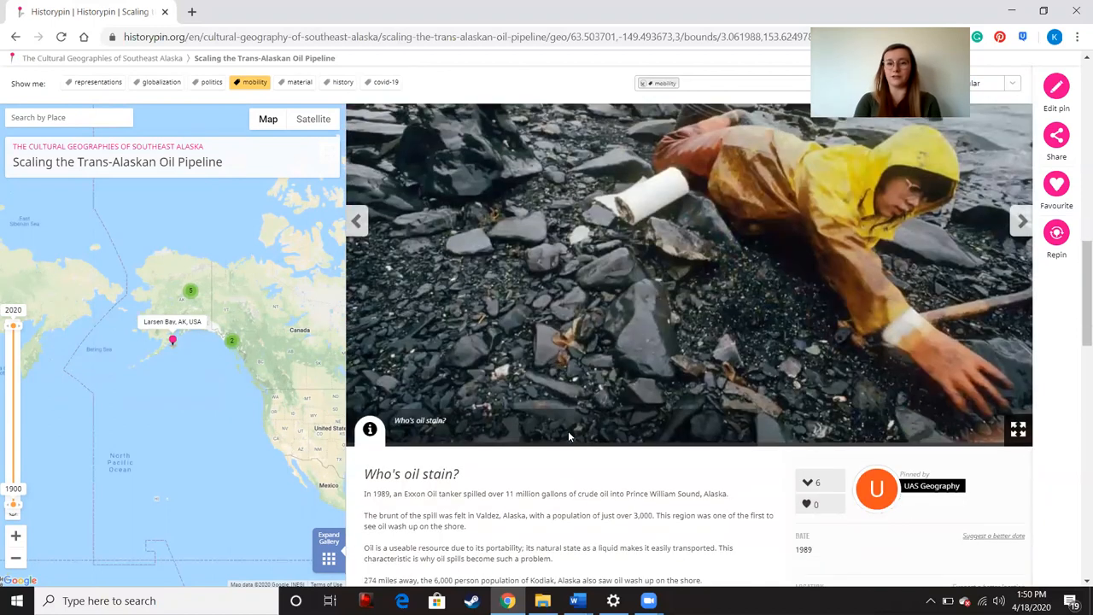
{"action": "scroll", "scroll_direction": "down", "scroll_amount": 3}
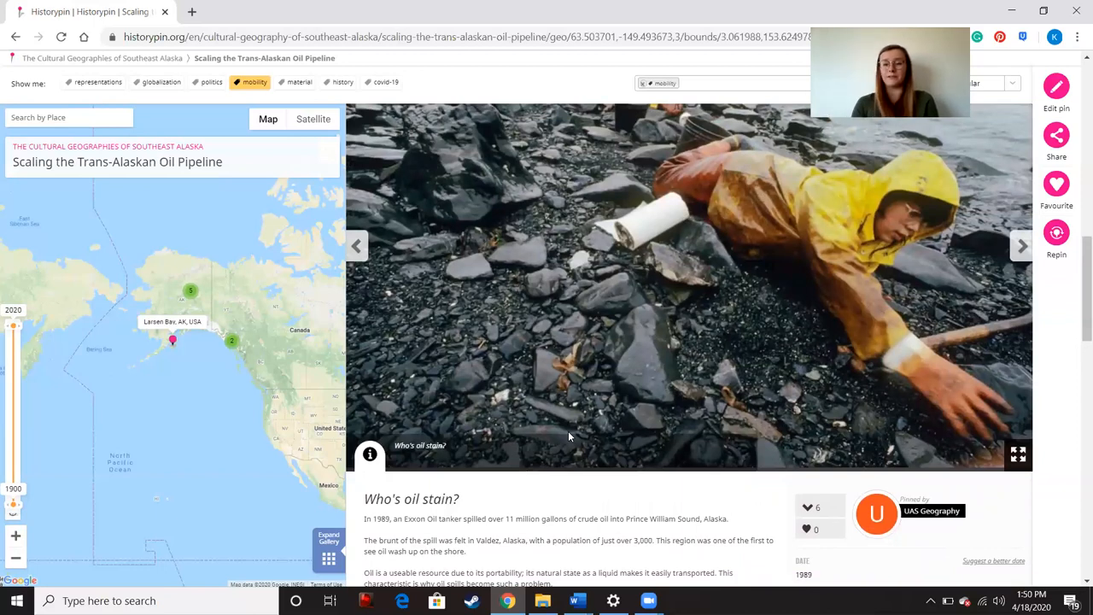
{"action": "mouse_move", "coordinate": [576, 418]}
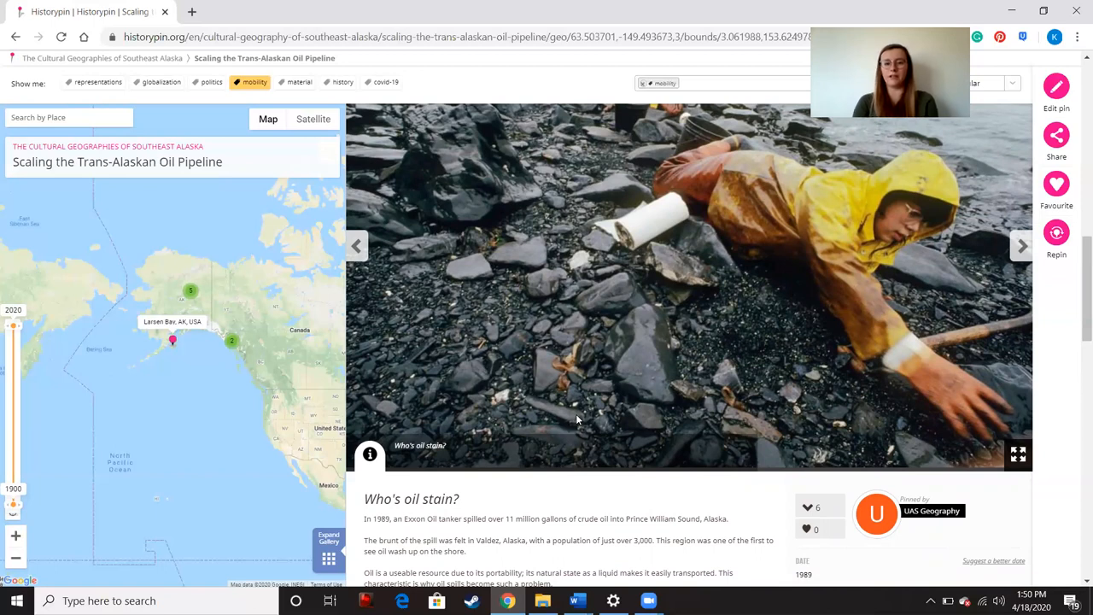
{"action": "scroll", "scroll_direction": "down", "scroll_amount": 3}
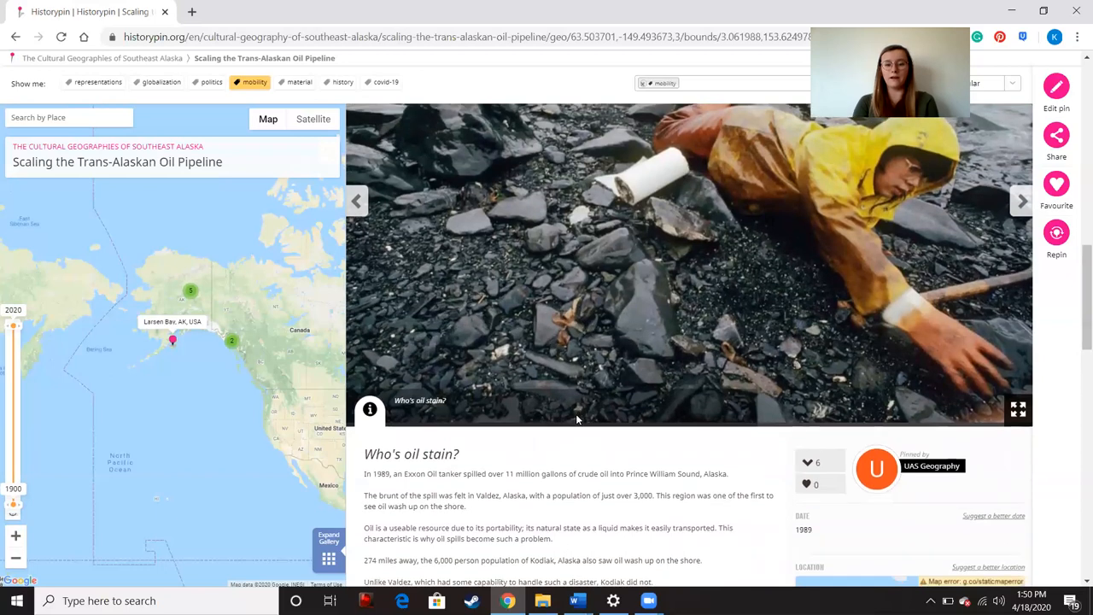
{"action": "scroll", "scroll_direction": "down", "scroll_amount": 3}
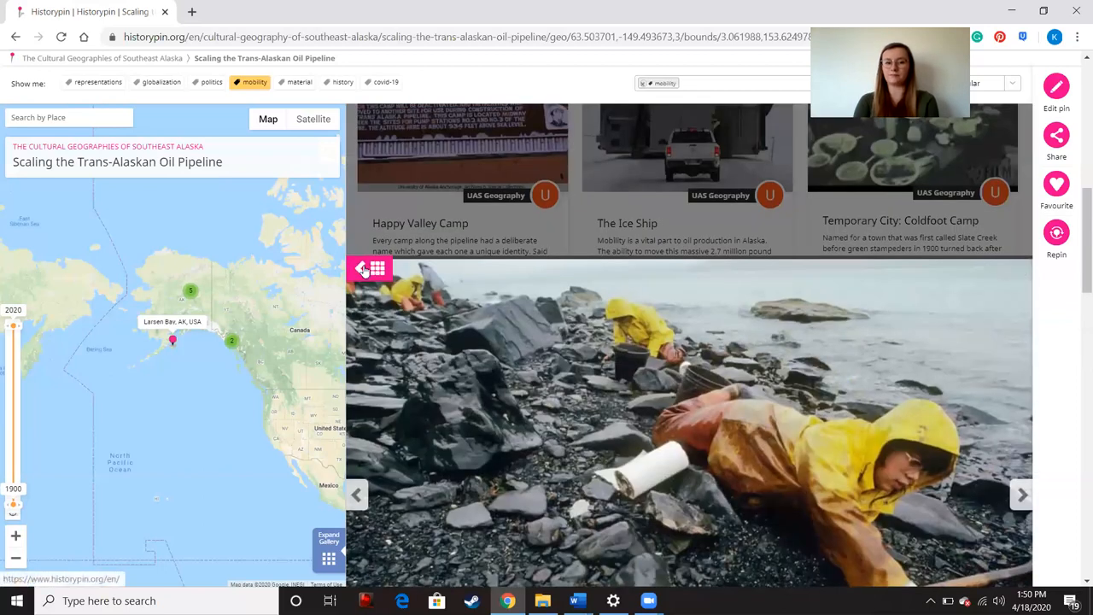
Step: Return to the gallery and scroll to Oil Prices Plummet and Ain't no river wide enough
{"action": "left_click", "coordinate": [362, 268]}
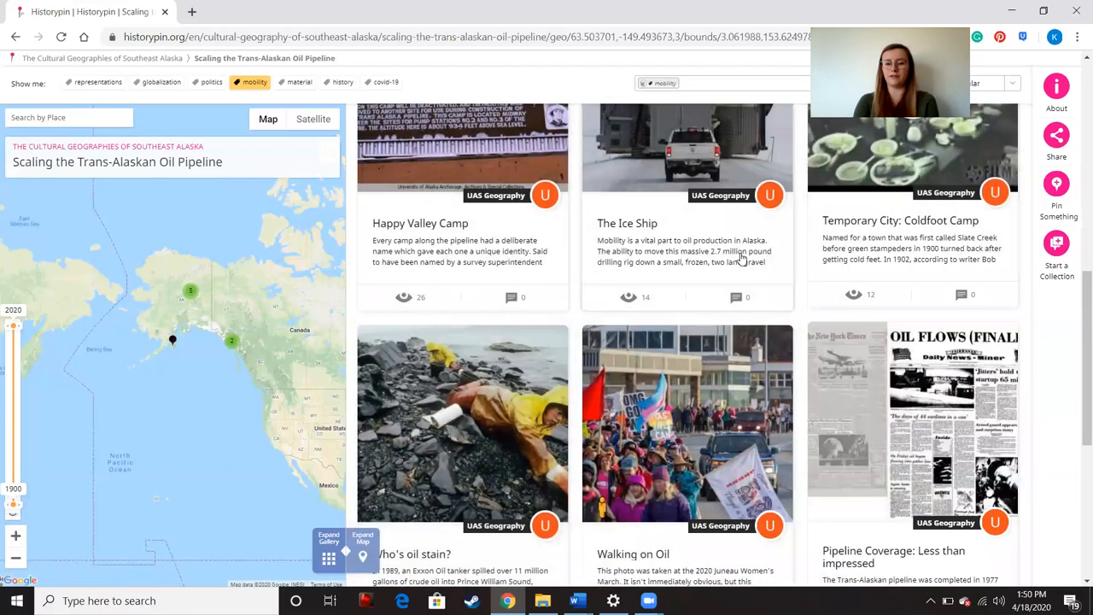
{"action": "scroll", "scroll_direction": "down", "scroll_amount": 3}
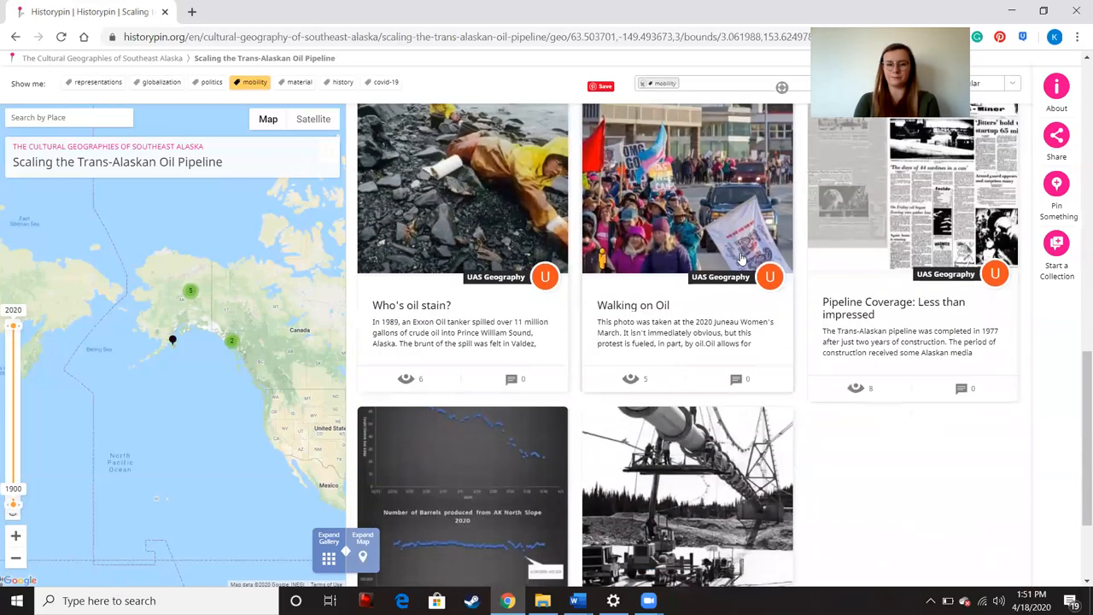
{"action": "scroll", "scroll_direction": "down", "scroll_amount": 3}
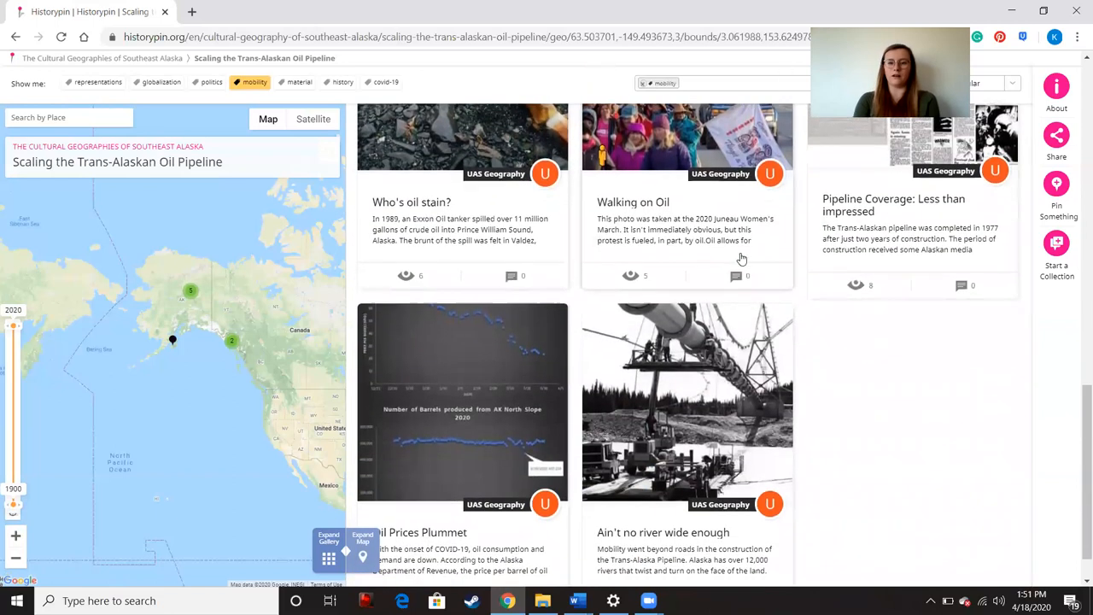
{"action": "scroll", "scroll_direction": "down", "scroll_amount": 3}
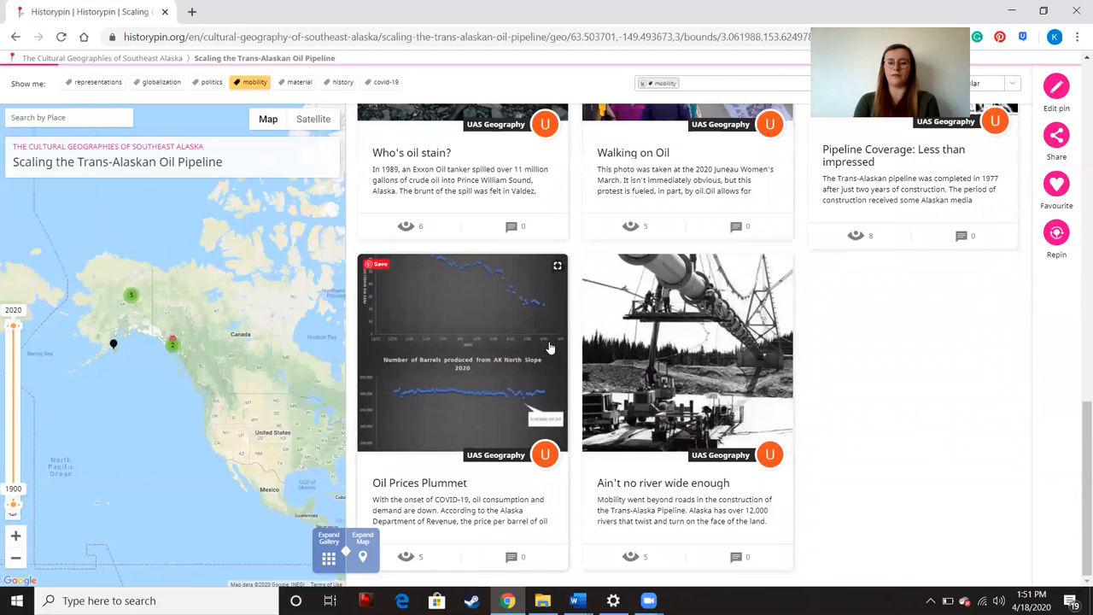
{"action": "left_click", "coordinate": [462, 350]}
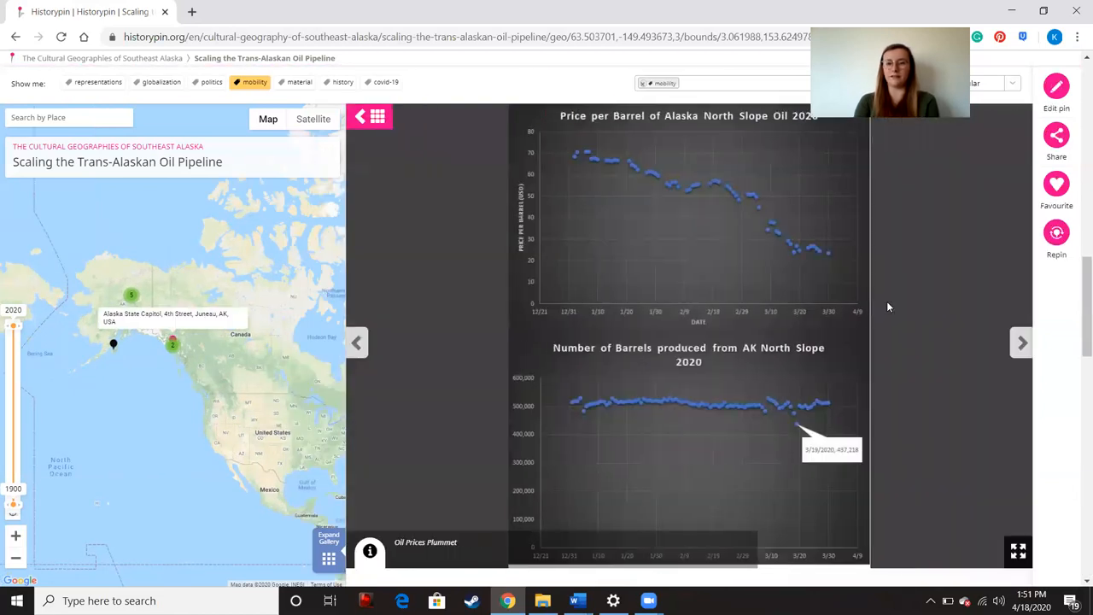
{"action": "mouse_move", "coordinate": [895, 132]}
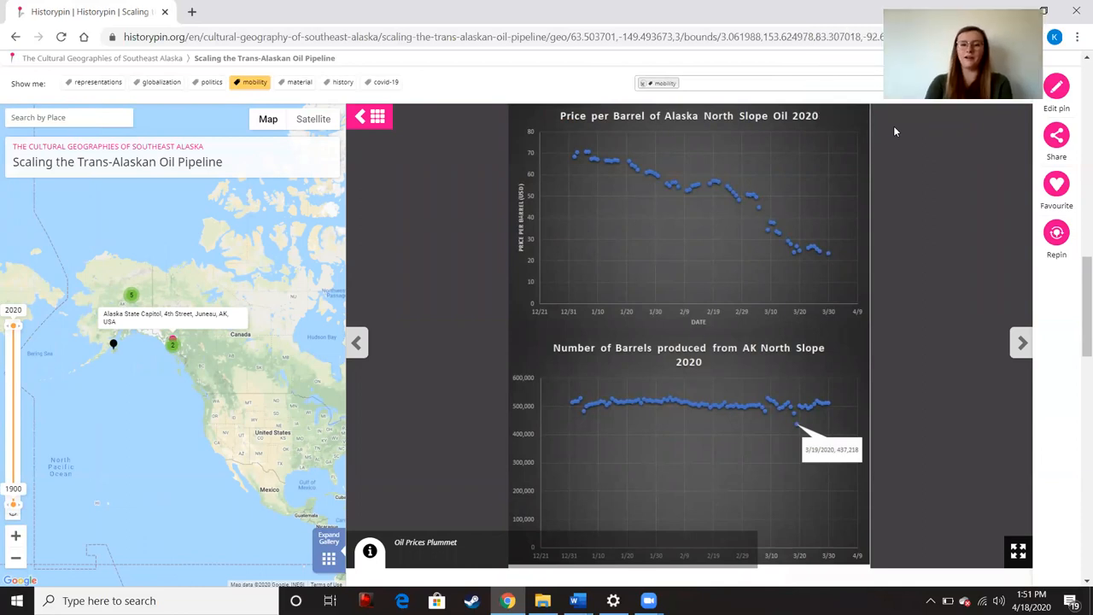
{"action": "mouse_move", "coordinate": [921, 310]}
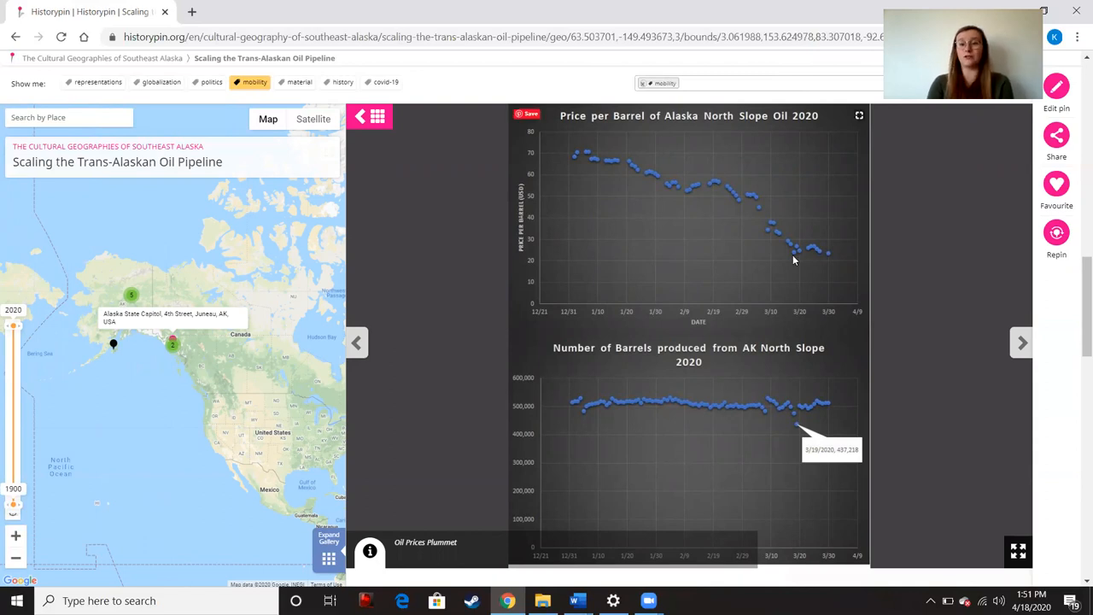
{"action": "mouse_move", "coordinate": [588, 163]}
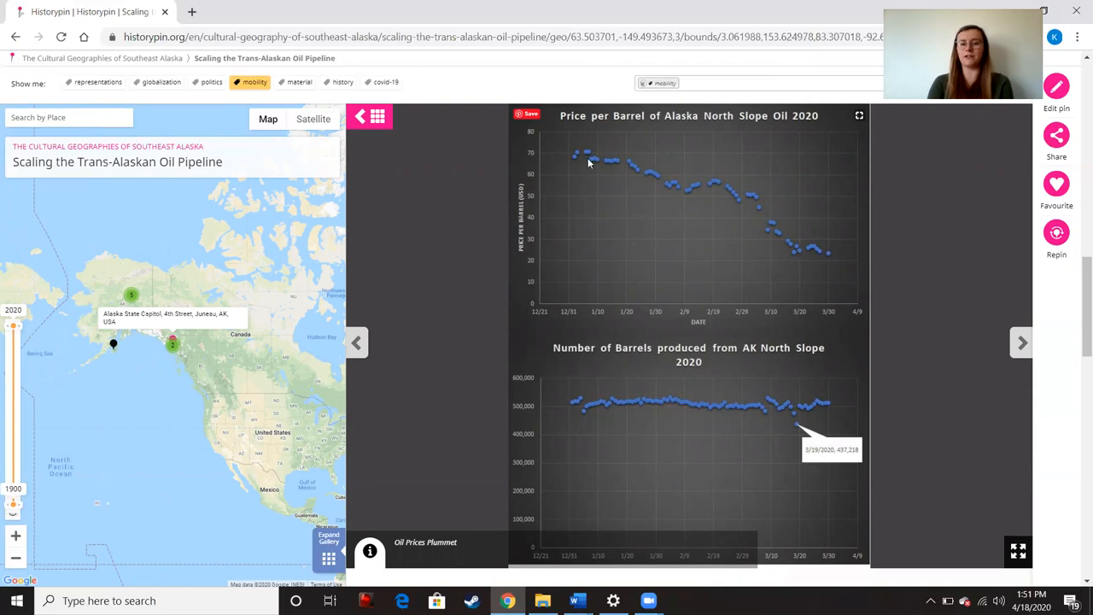
{"action": "mouse_move", "coordinate": [574, 159]}
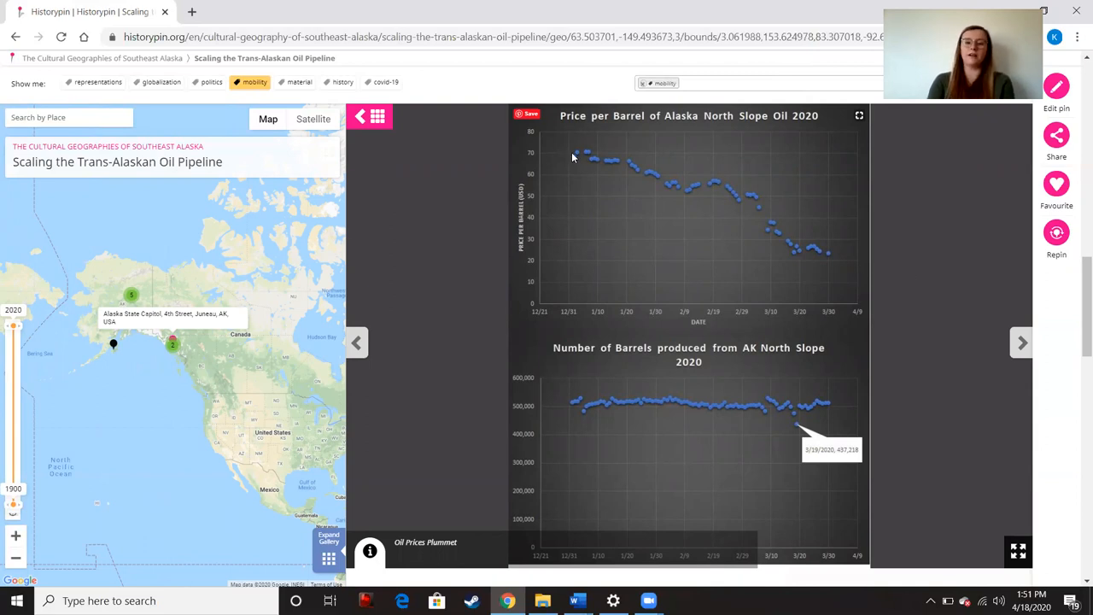
{"action": "mouse_move", "coordinate": [793, 250]}
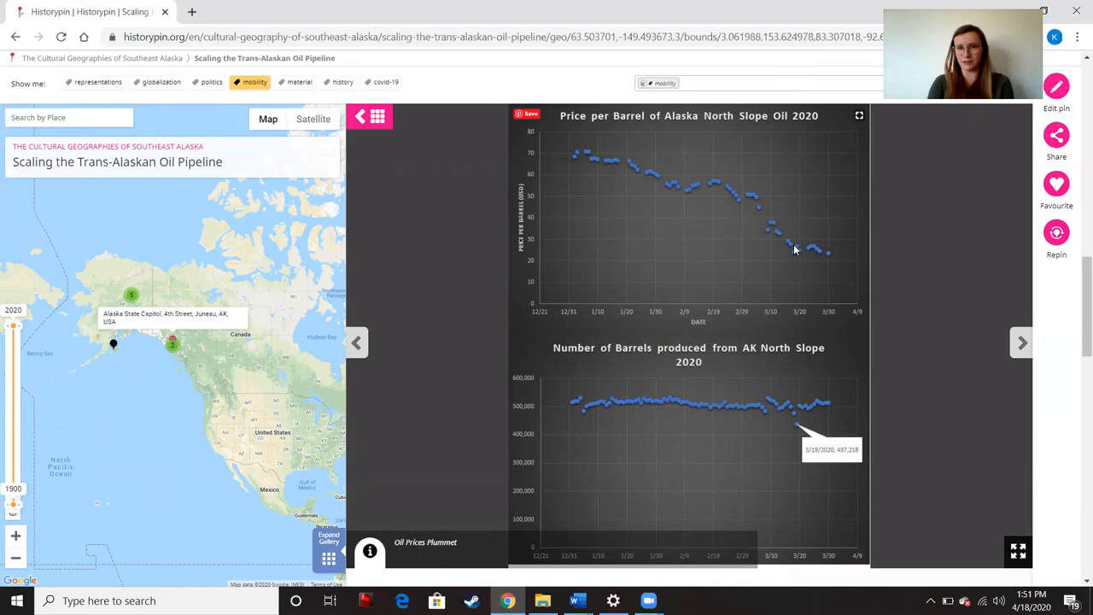
{"action": "mouse_move", "coordinate": [816, 259]}
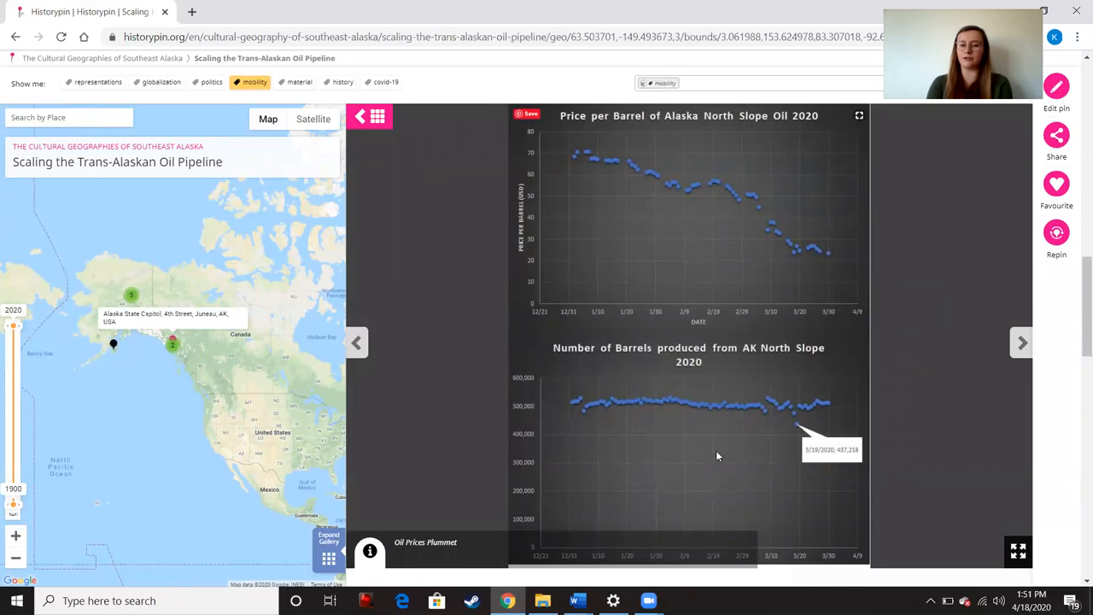
{"action": "mouse_move", "coordinate": [659, 419]}
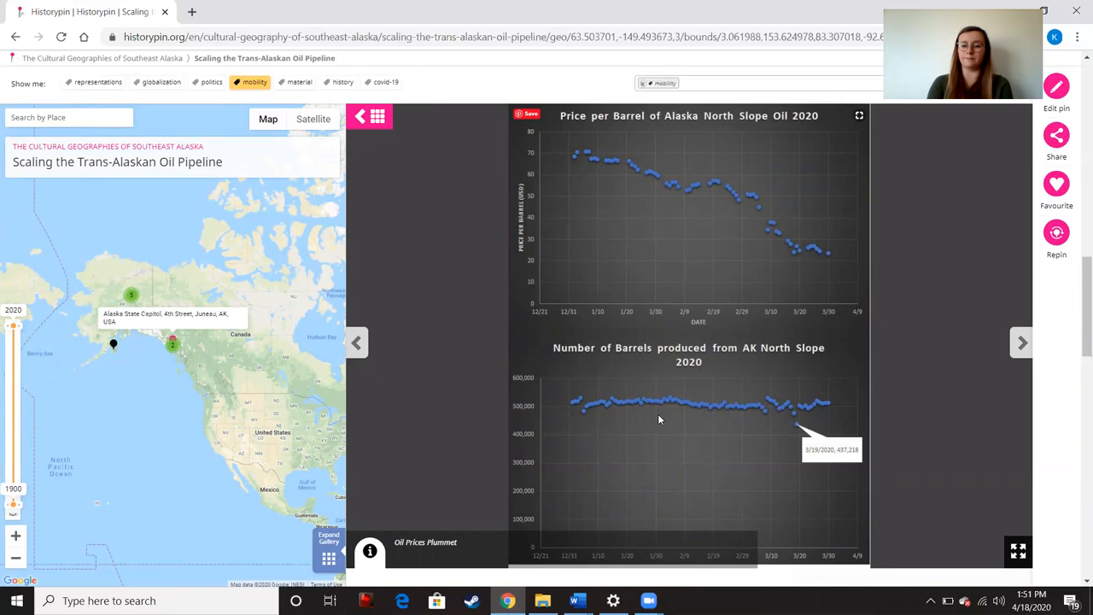
{"action": "mouse_move", "coordinate": [718, 404]}
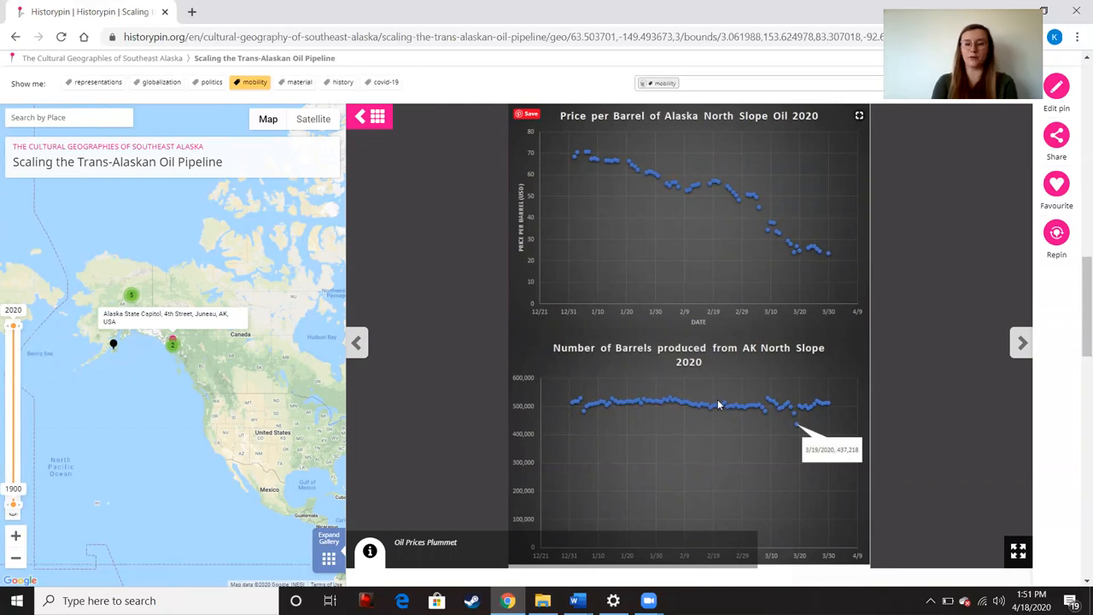
{"action": "mouse_move", "coordinate": [800, 425]}
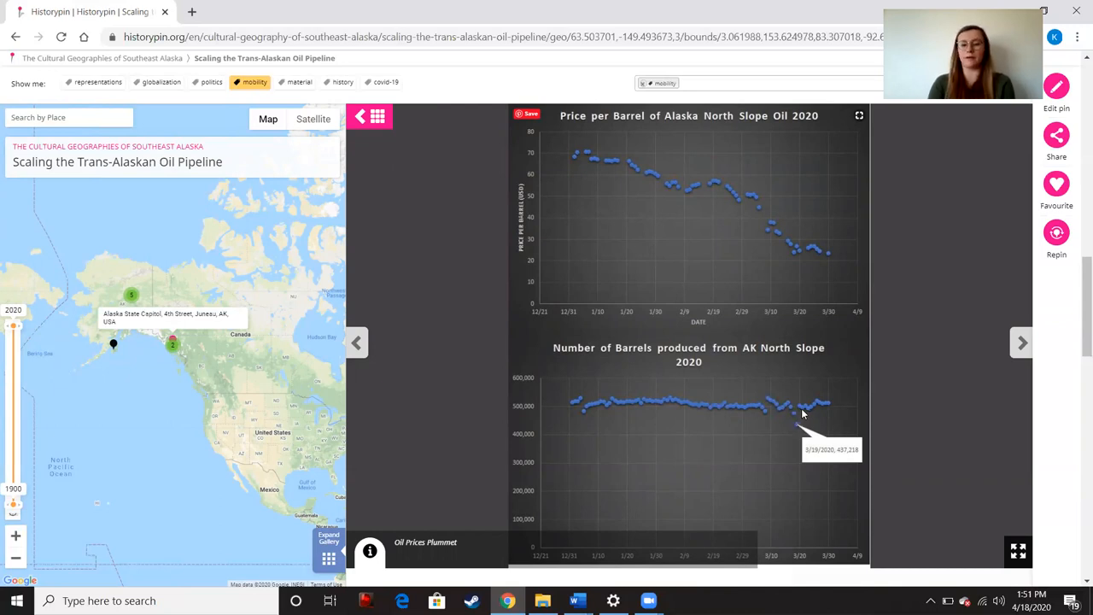
{"action": "mouse_move", "coordinate": [829, 410]}
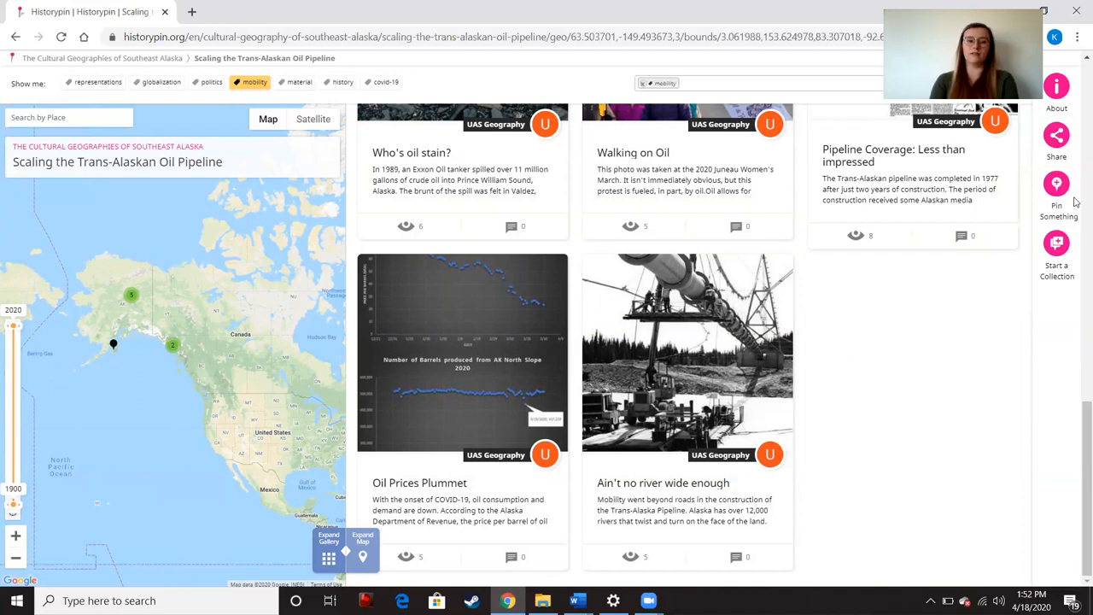
{"action": "scroll", "scroll_direction": "down", "scroll_amount": 3}
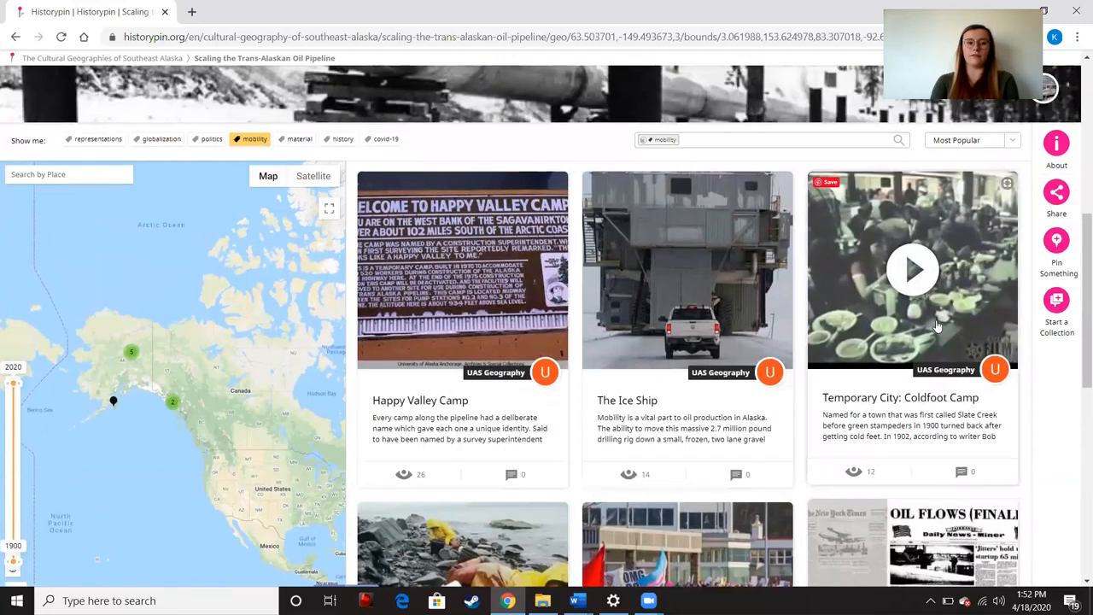
{"action": "mouse_move", "coordinate": [793, 331]}
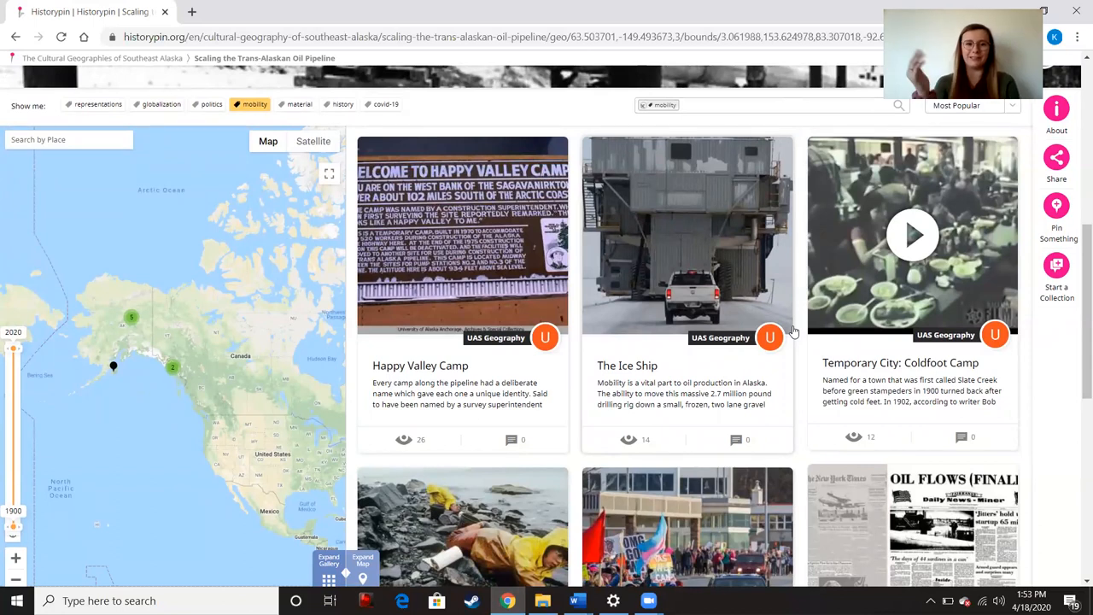
{"action": "mouse_move", "coordinate": [574, 249]}
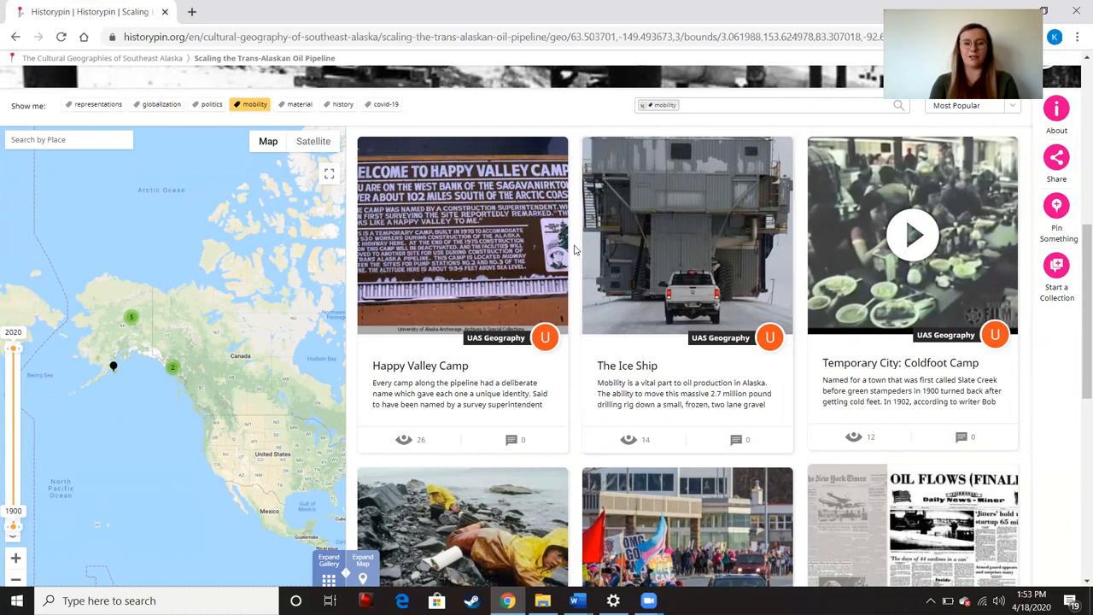